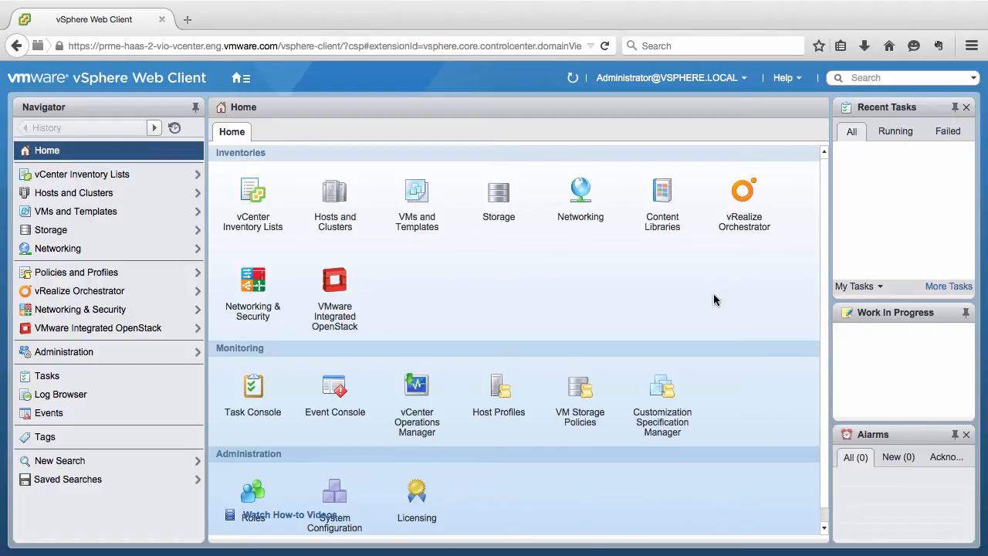
pyautogui.moveTo(335, 197)
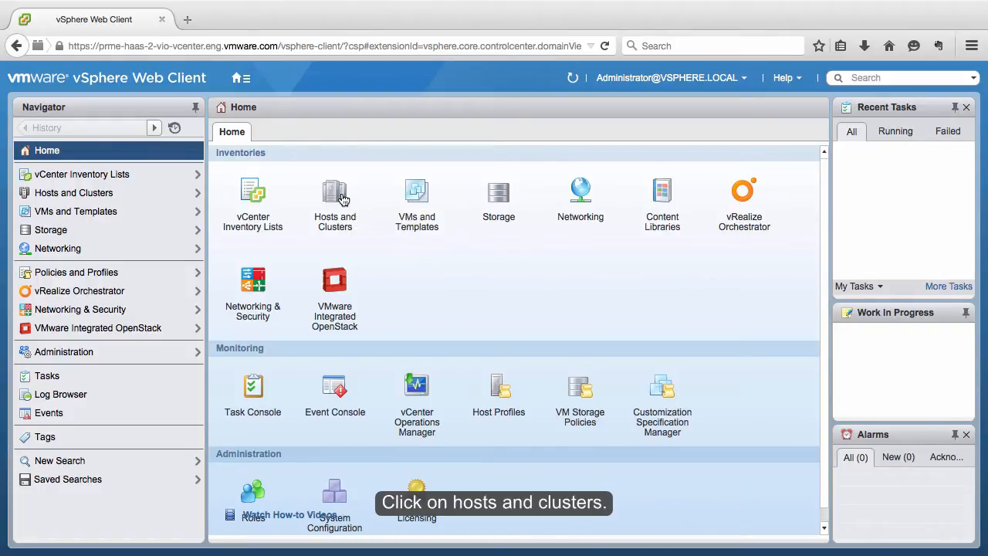
# - Show Compute Cluster in Hosts and Clusters and expand it to list its hosts and VMs
pyautogui.click(335, 201)
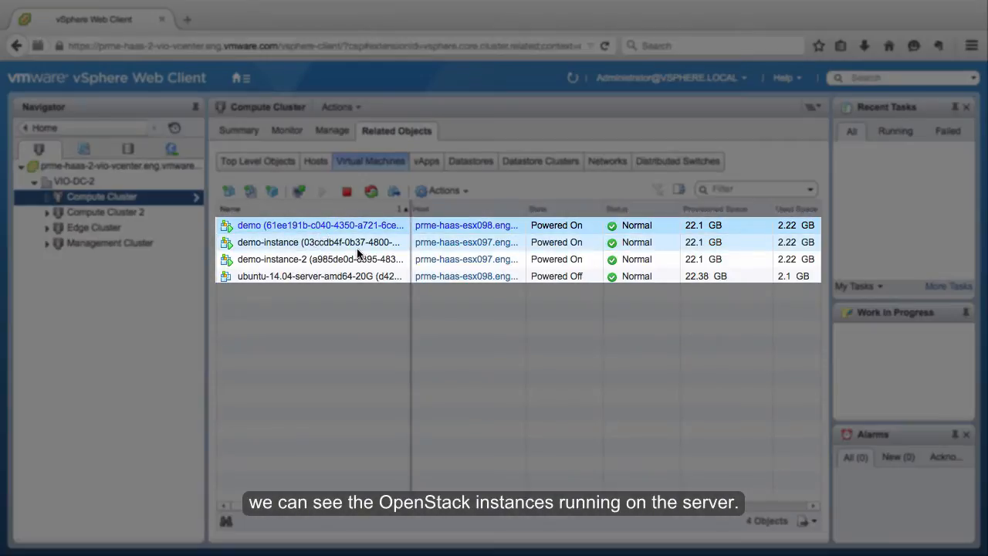
pyautogui.moveTo(456, 260)
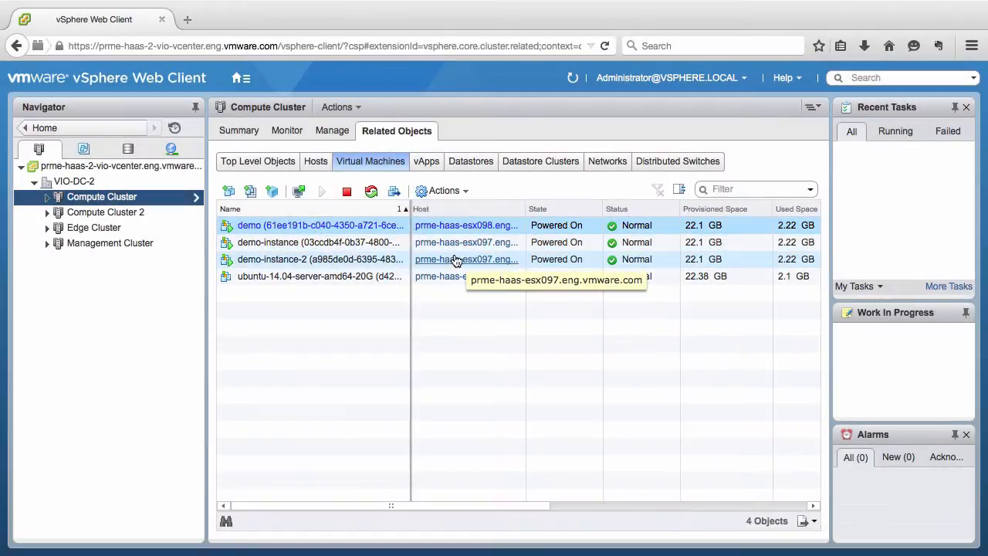
pyautogui.click(46, 196)
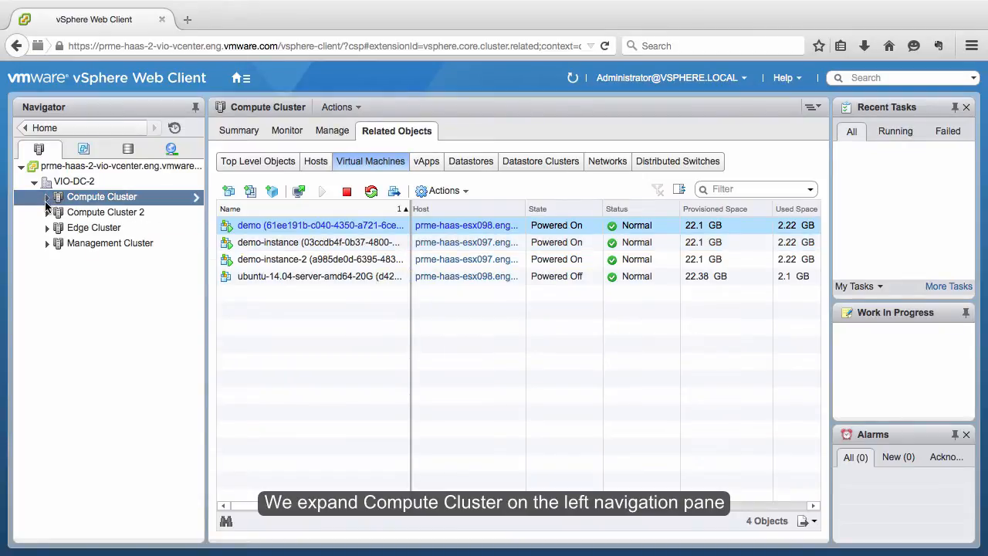
pyautogui.click(46, 196)
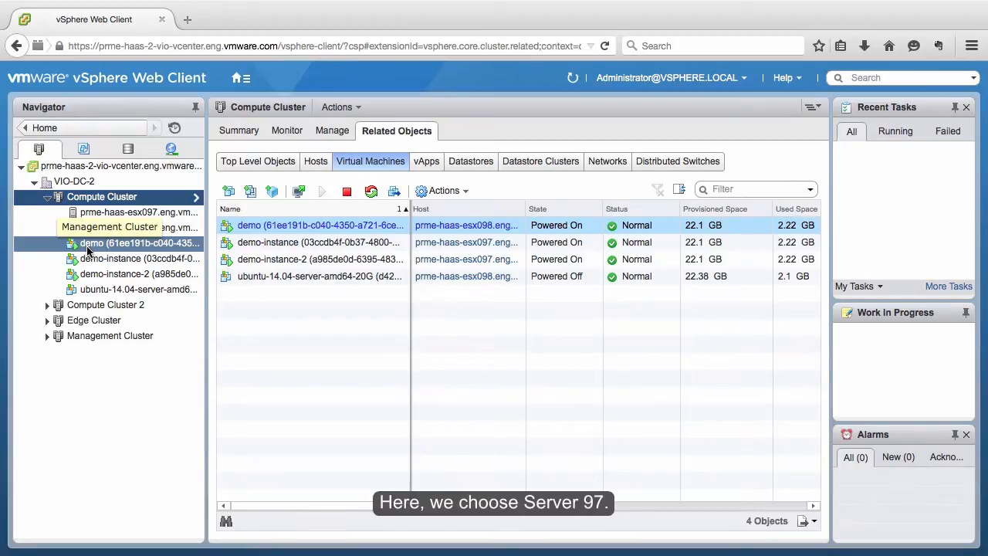
# - Enter maintenance mode on host prme-haas-esx097, accepting the DRS migration of its VMs to esx098
pyautogui.rightClick(101, 212)
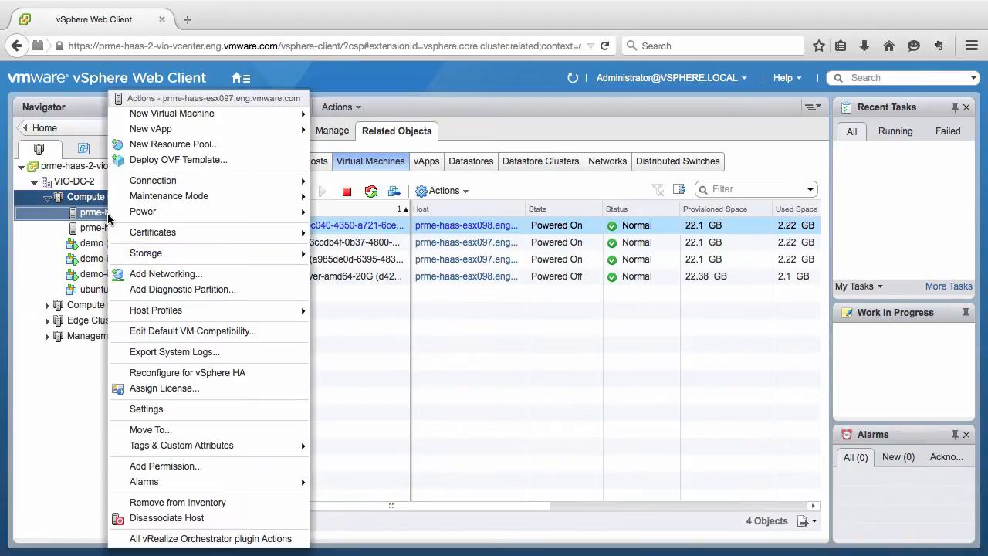
pyautogui.click(168, 195)
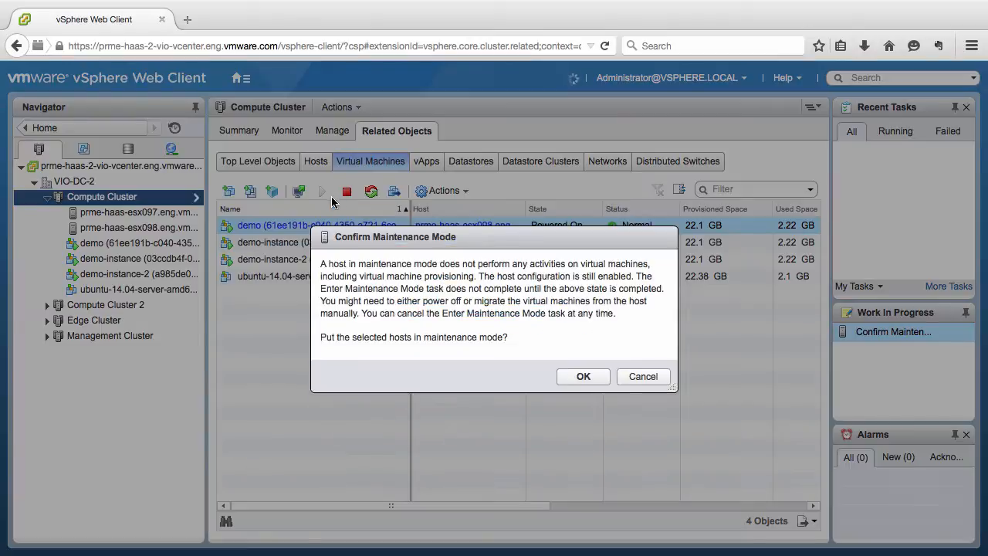
pyautogui.click(583, 376)
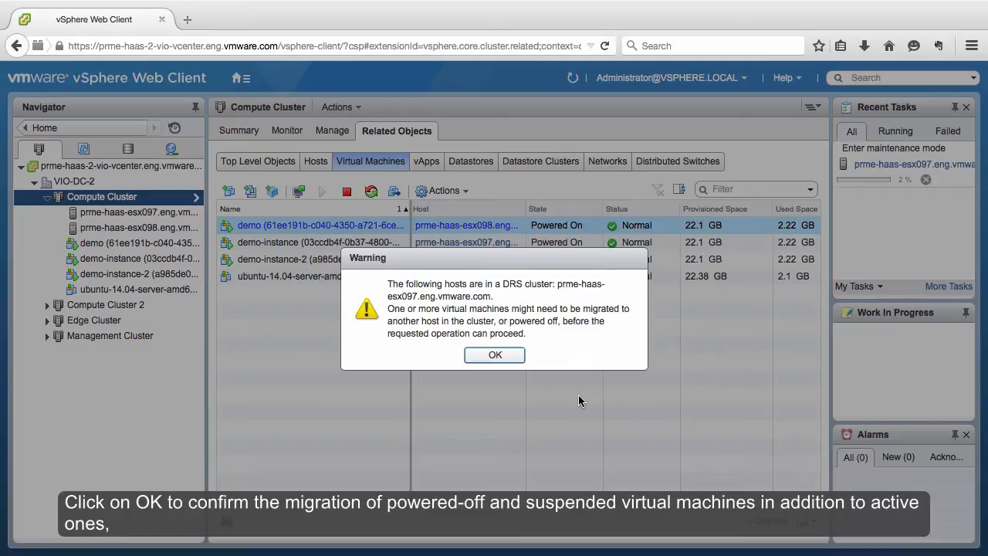
pyautogui.moveTo(495, 354)
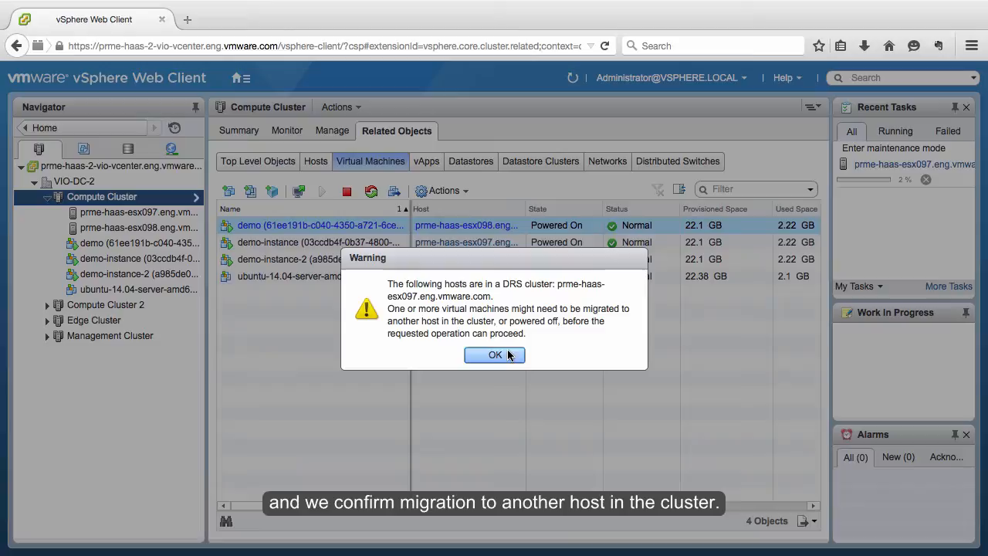
pyautogui.click(495, 355)
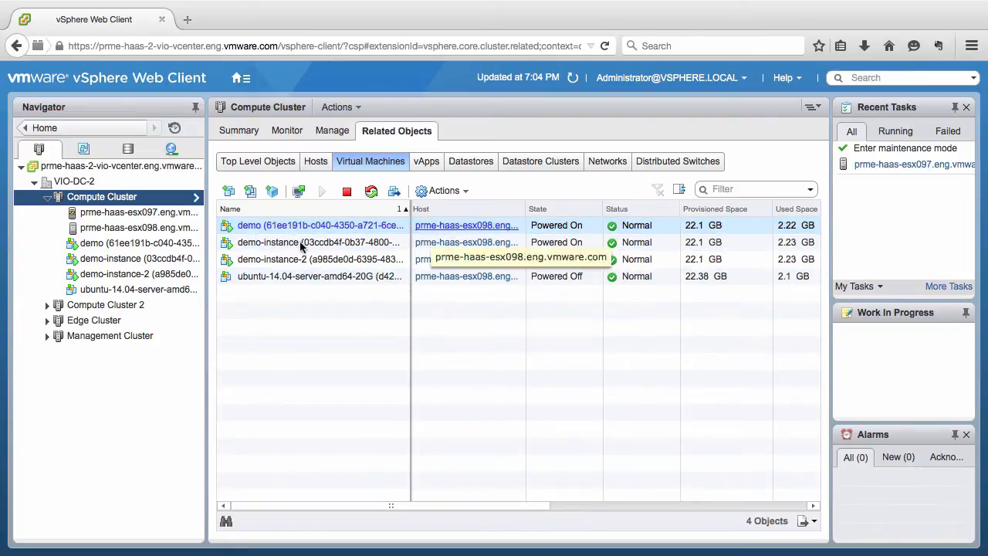
# - Exit maintenance mode on host prme-haas-esx097
pyautogui.rightClick(119, 213)
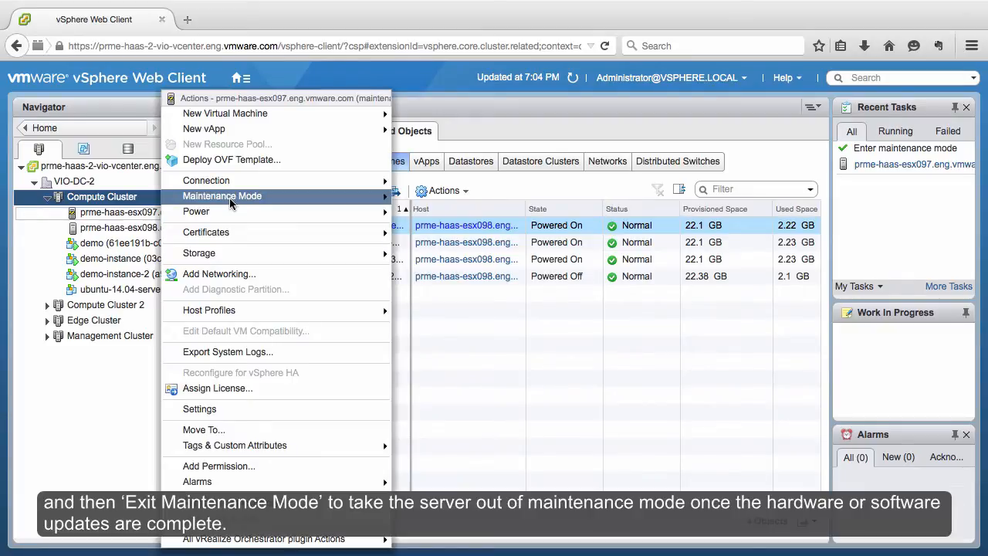
pyautogui.click(221, 195)
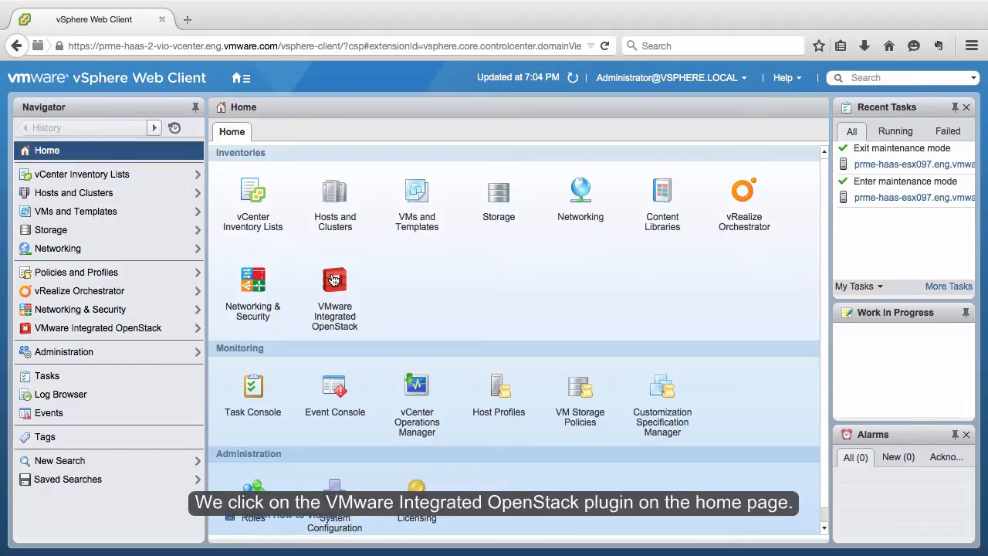
# - Launch Add Cluster to OpenStack from VMware Integrated OpenStack's Manage > Nova Compute page
pyautogui.click(334, 290)
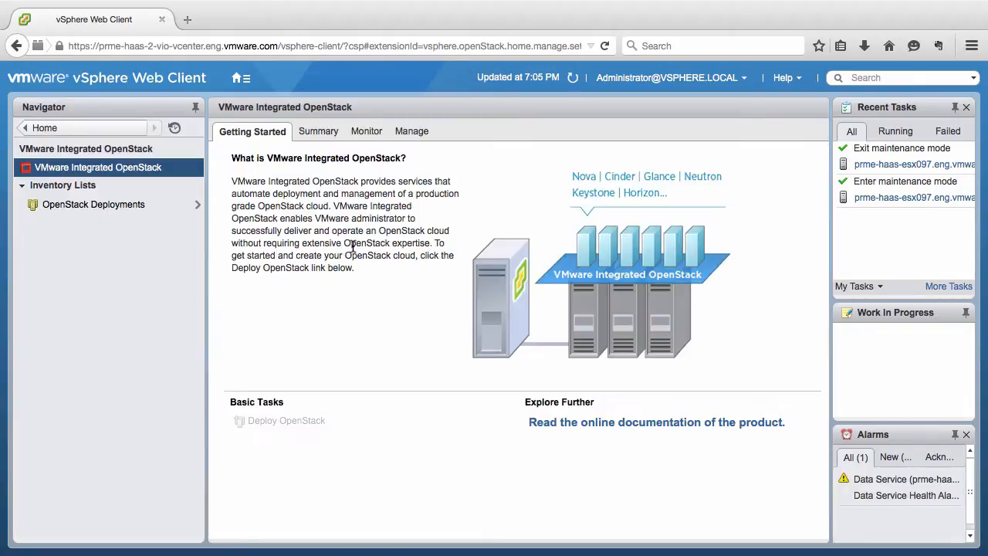
pyautogui.click(408, 131)
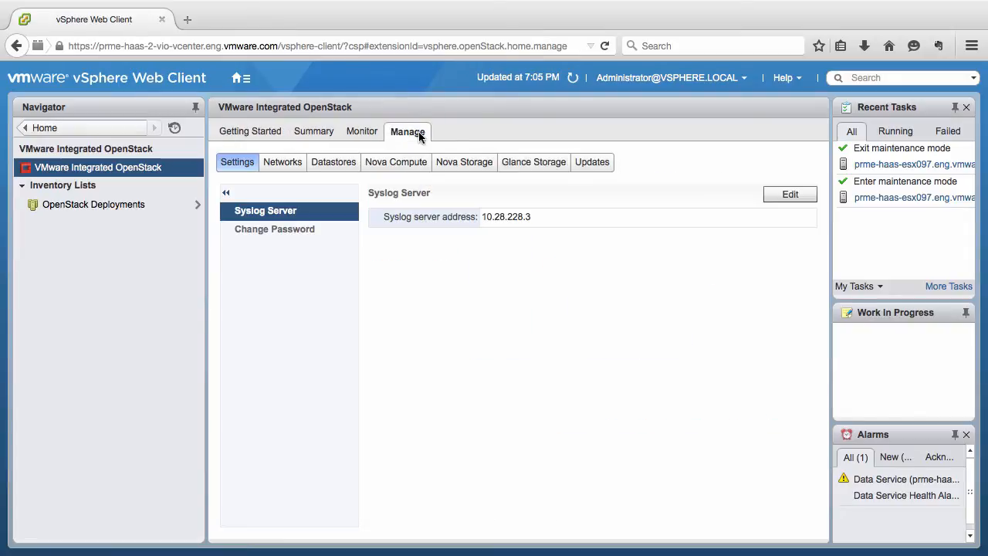
pyautogui.click(395, 162)
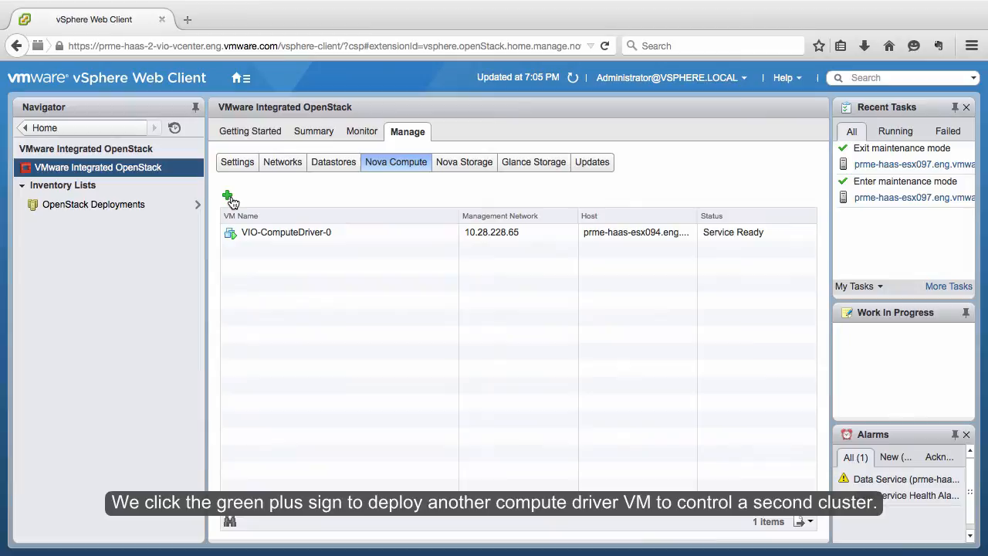
pyautogui.click(230, 195)
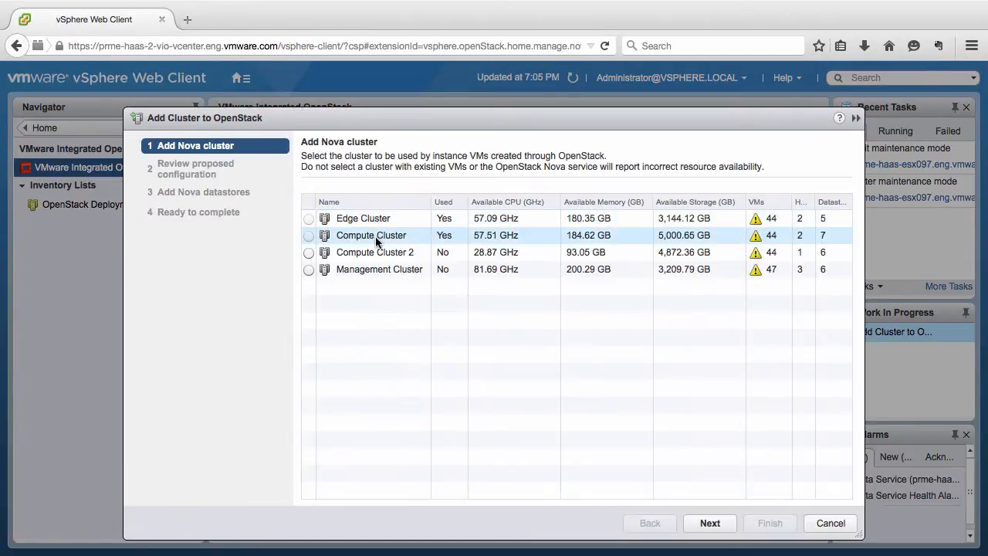
# - Add Compute Cluster 2 with compute-datastore-04 as a Nova compute driver, accepting the Nova service restart
pyautogui.click(309, 253)
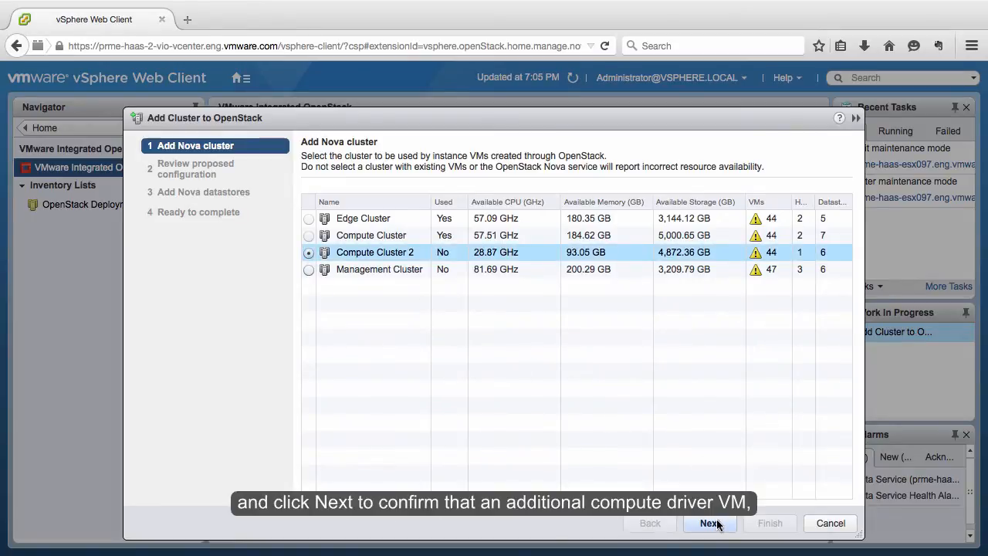
pyautogui.click(709, 522)
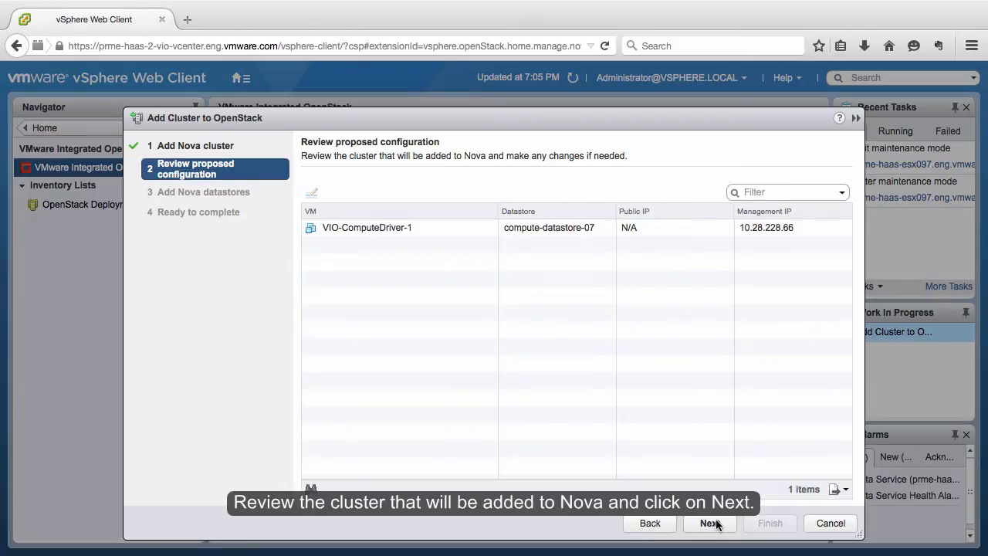
pyautogui.click(709, 523)
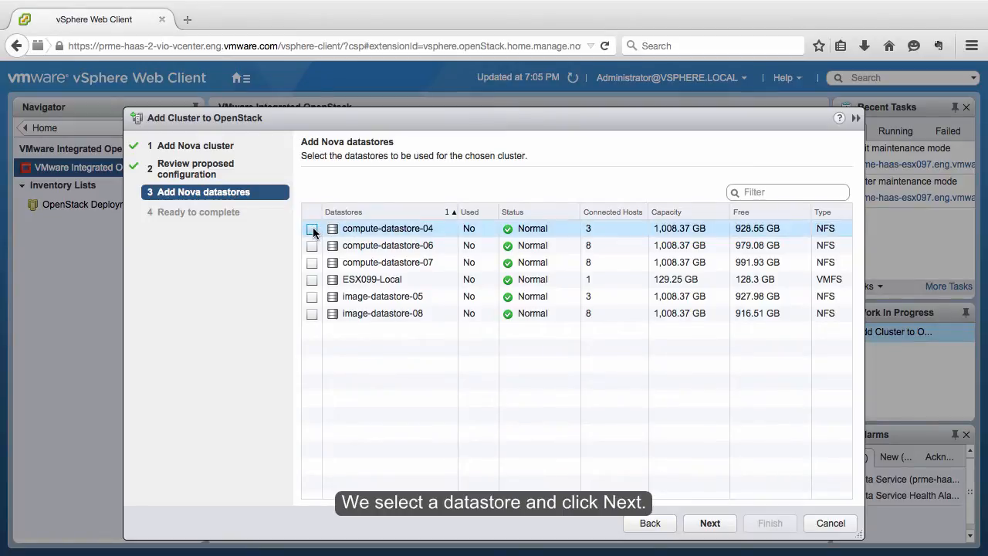
pyautogui.click(709, 523)
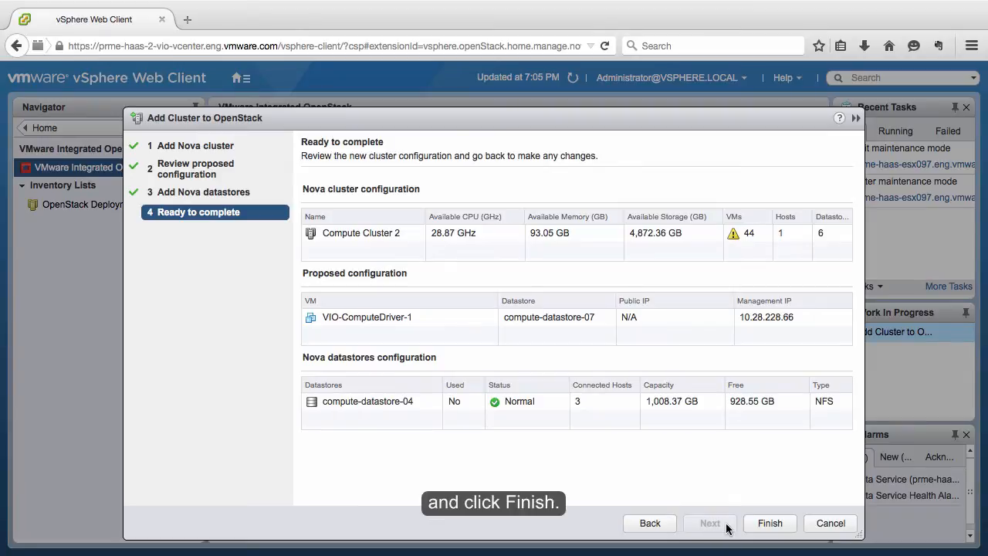
pyautogui.click(769, 522)
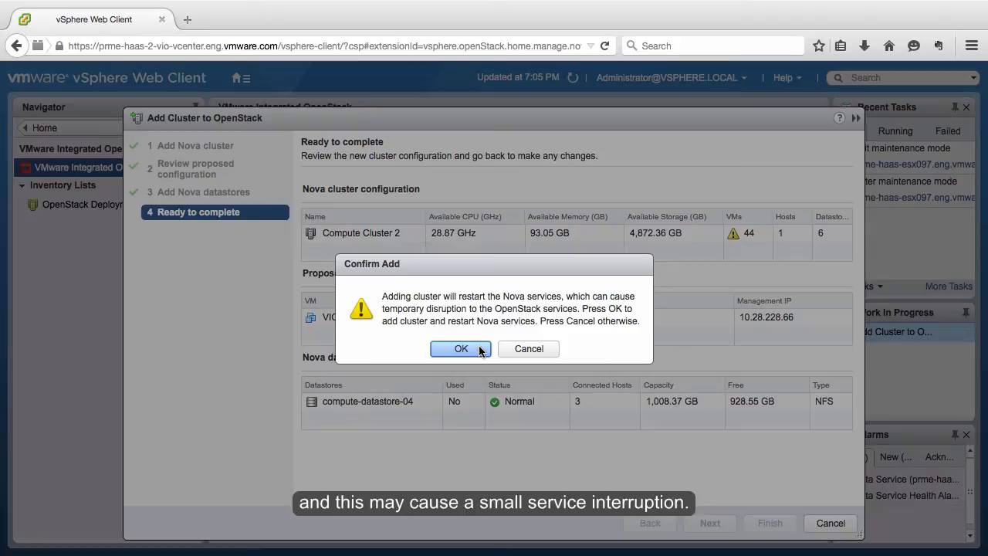
pyautogui.click(461, 349)
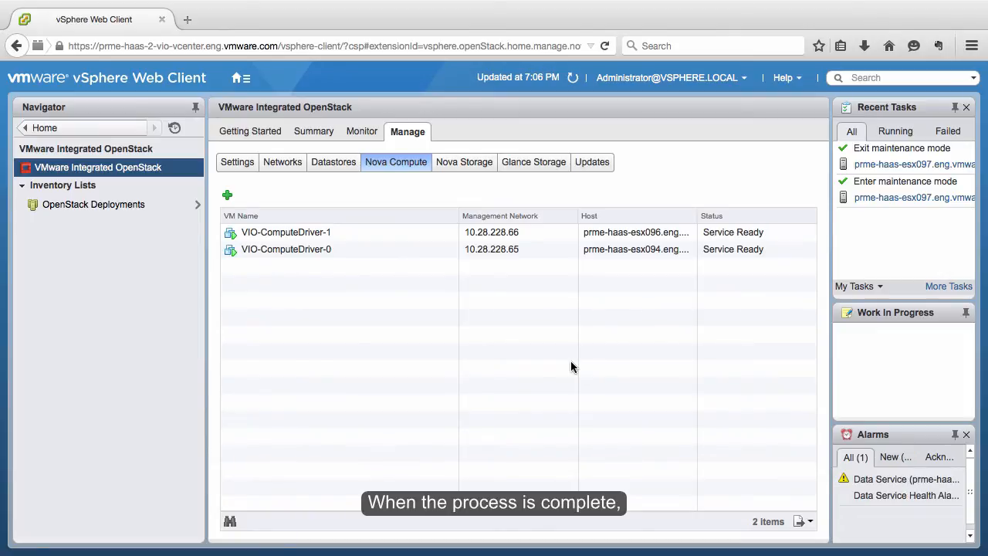
# - Review the Nova Storage list and launch the Add Nova Datastores wizard
pyautogui.click(285, 232)
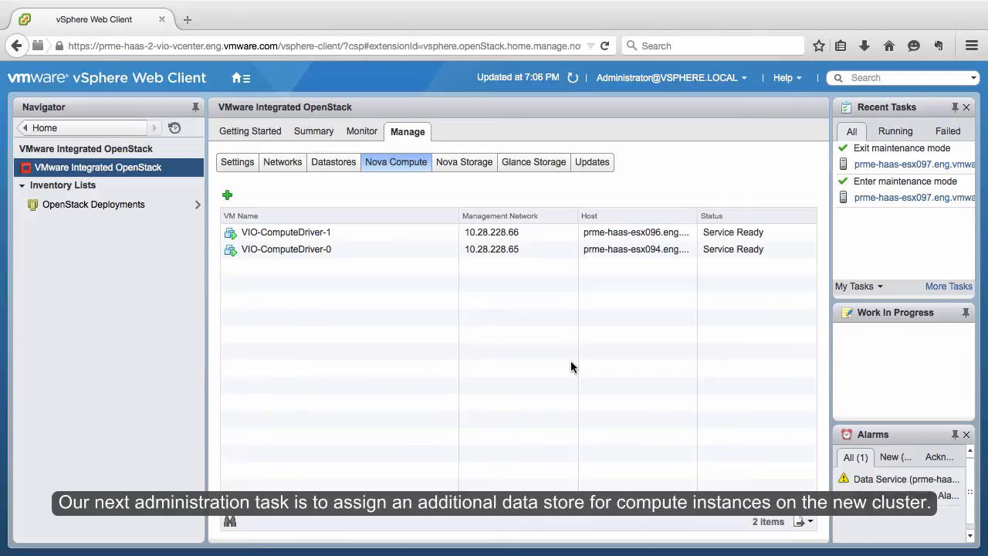
pyautogui.click(464, 162)
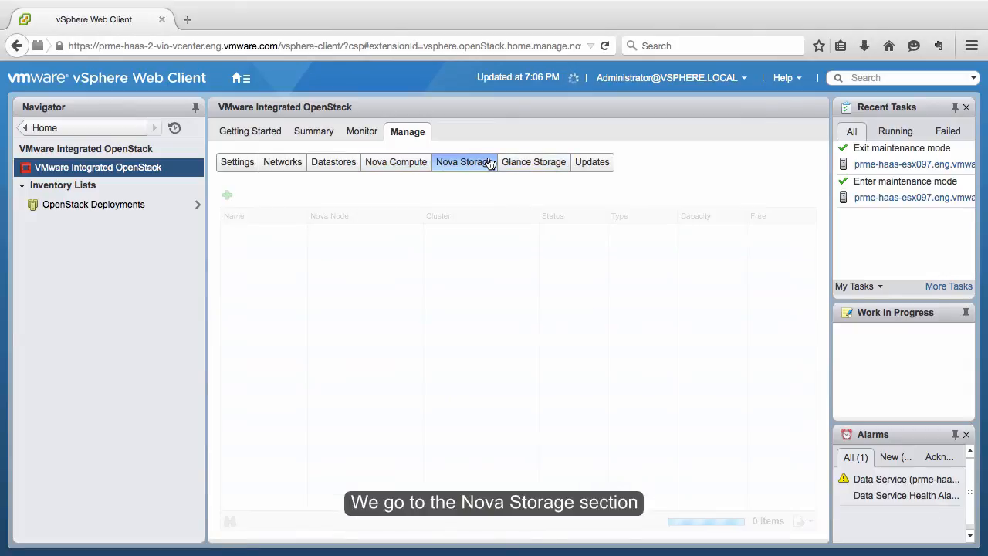
pyautogui.click(464, 161)
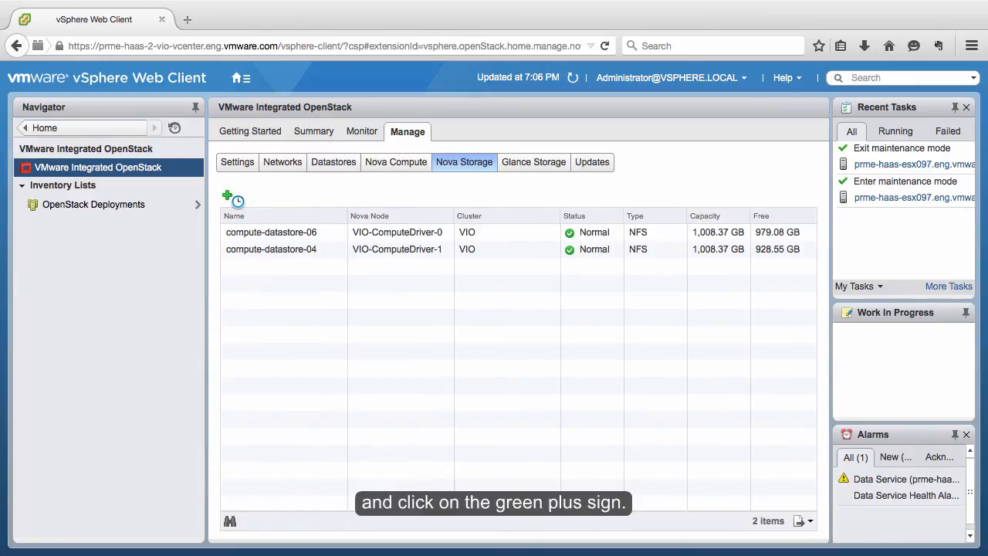
pyautogui.click(228, 198)
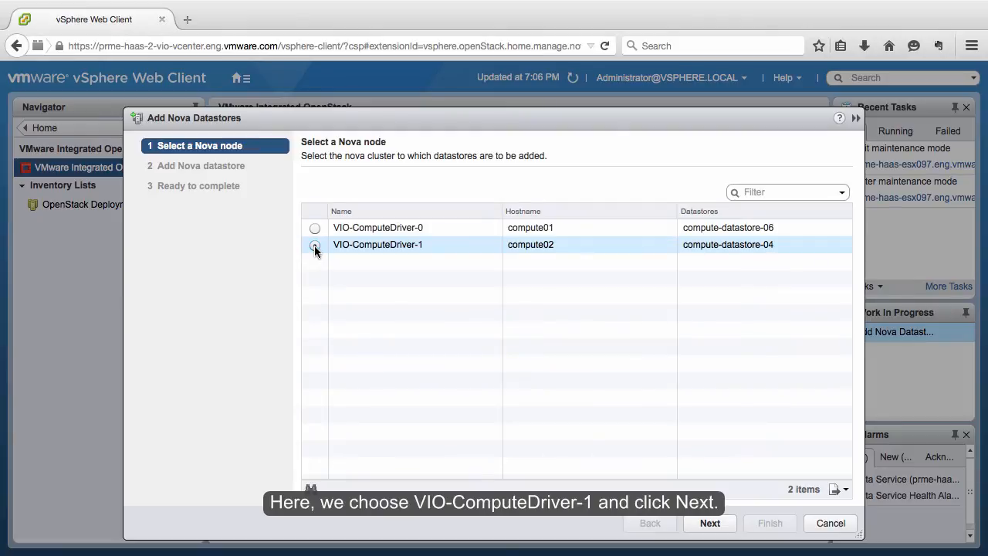
# - Add compute-datastore-07 as a Nova datastore for VIO-ComputeDriver-1, accepting the Nova service restart
pyautogui.click(708, 523)
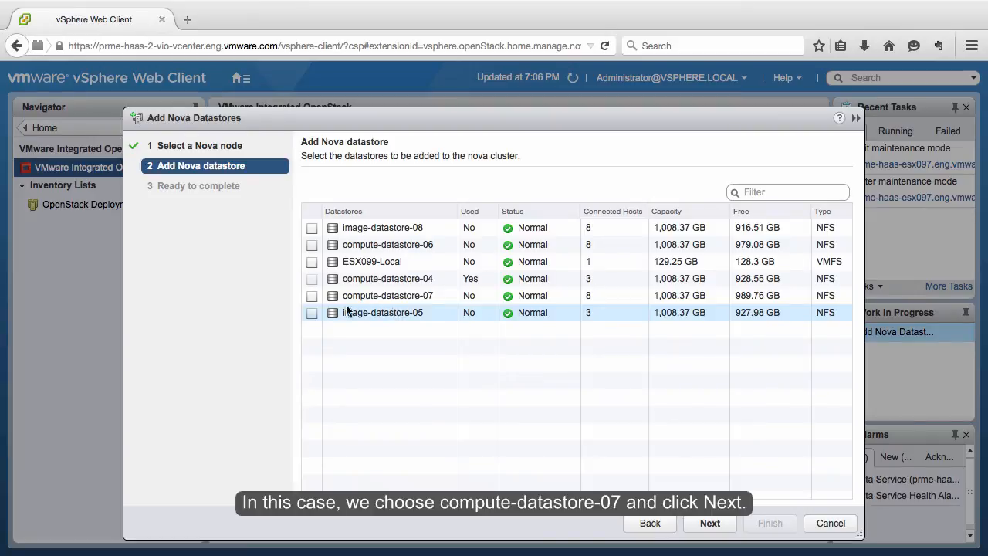
pyautogui.click(312, 296)
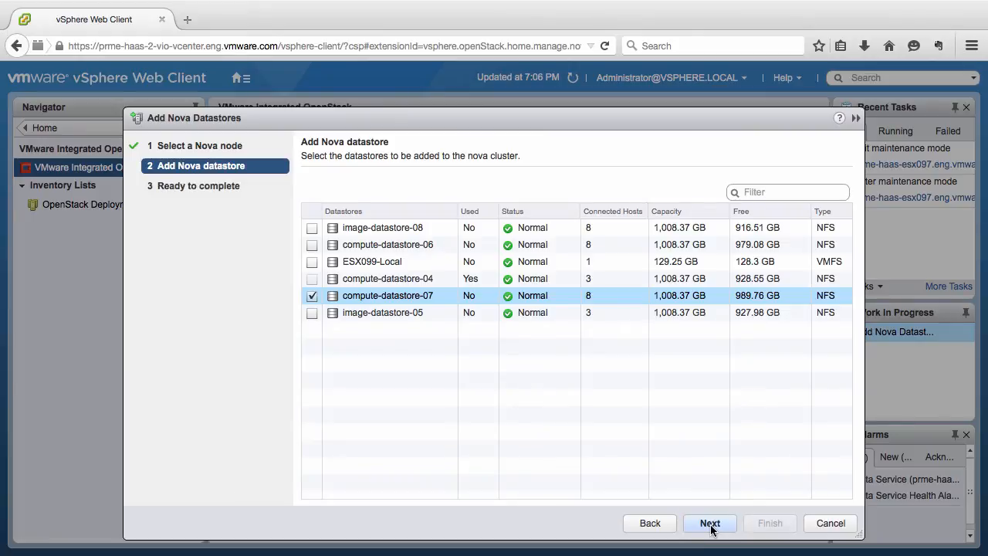
pyautogui.click(710, 523)
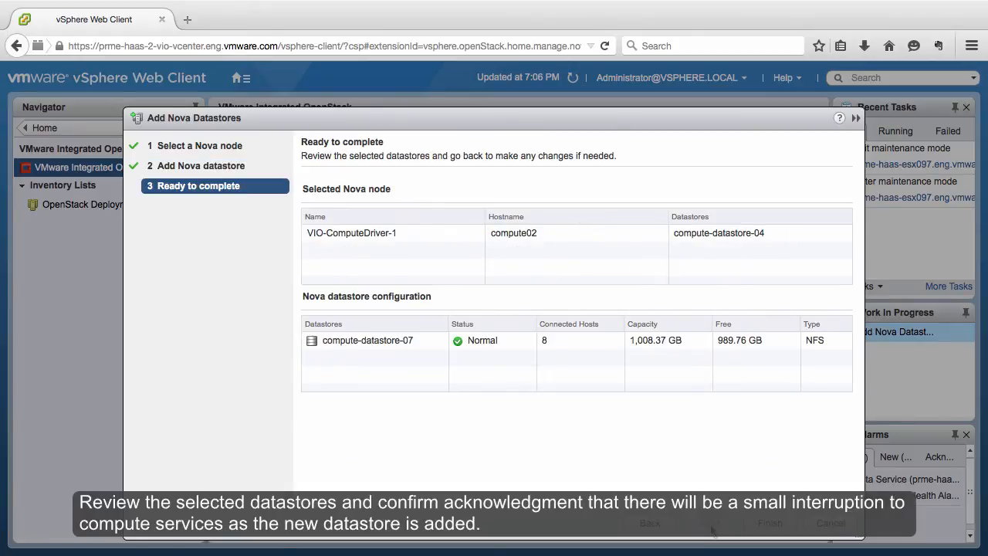
pyautogui.click(769, 523)
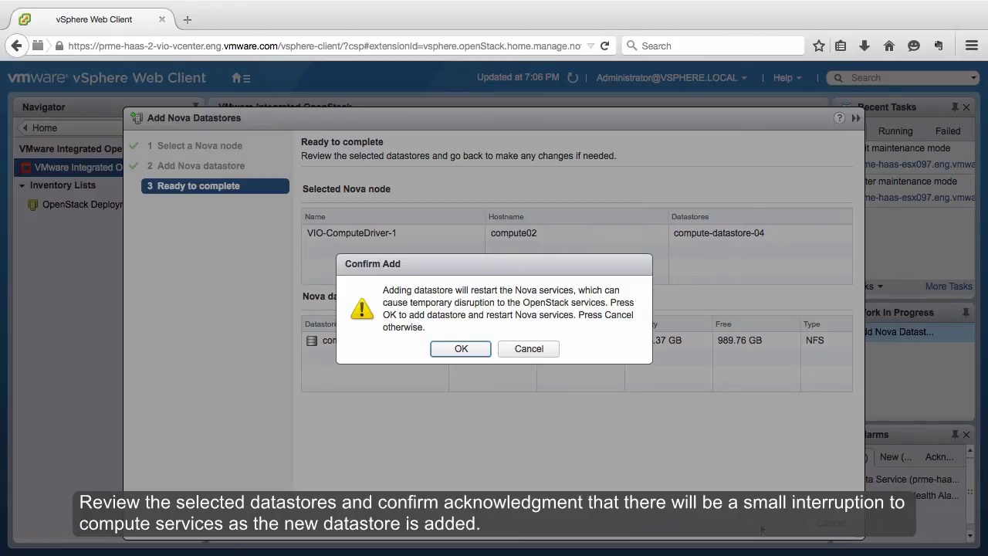
pyautogui.click(460, 348)
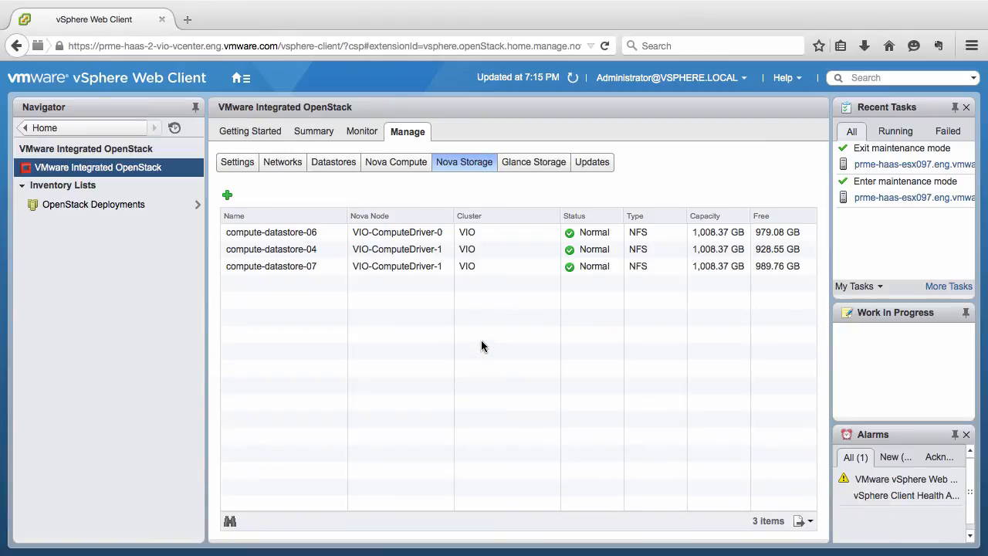
# - Add image-datastore-05 as a Glance datastore, accepting the Glance service restart
pyautogui.click(534, 162)
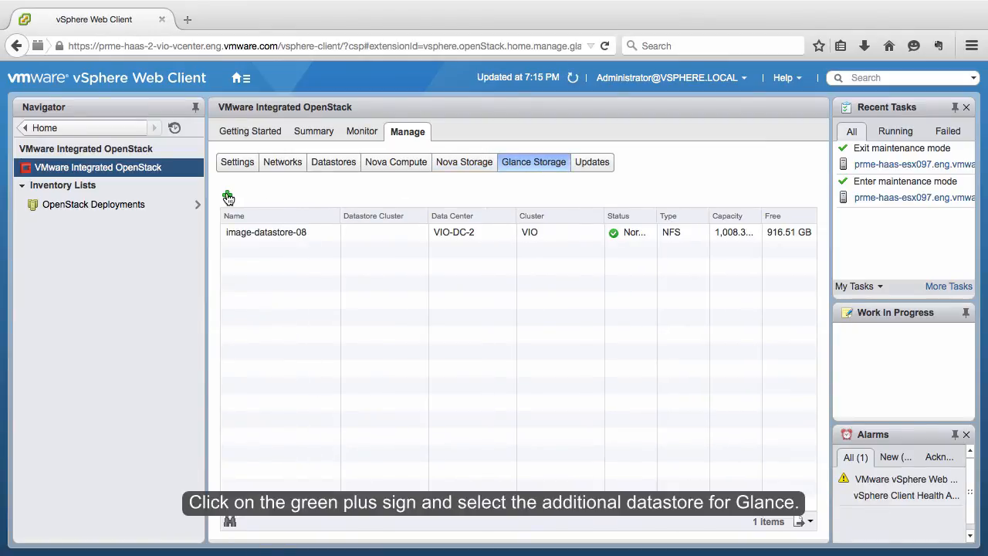
pyautogui.click(229, 198)
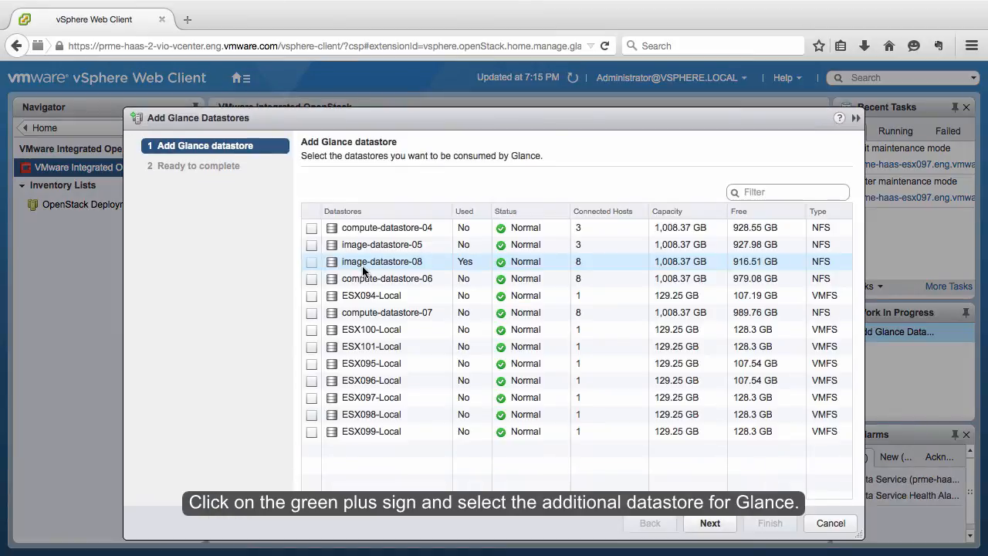
pyautogui.click(343, 212)
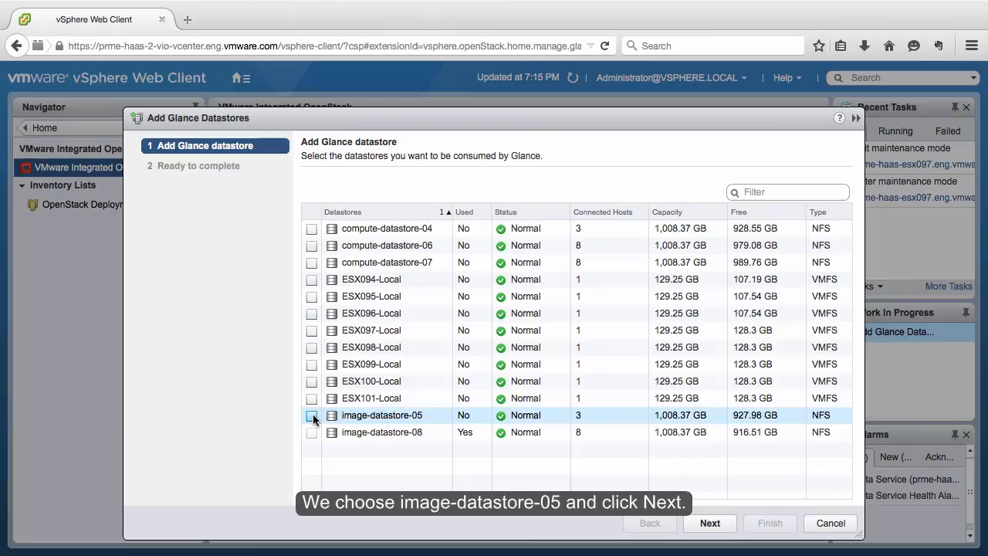
pyautogui.click(312, 415)
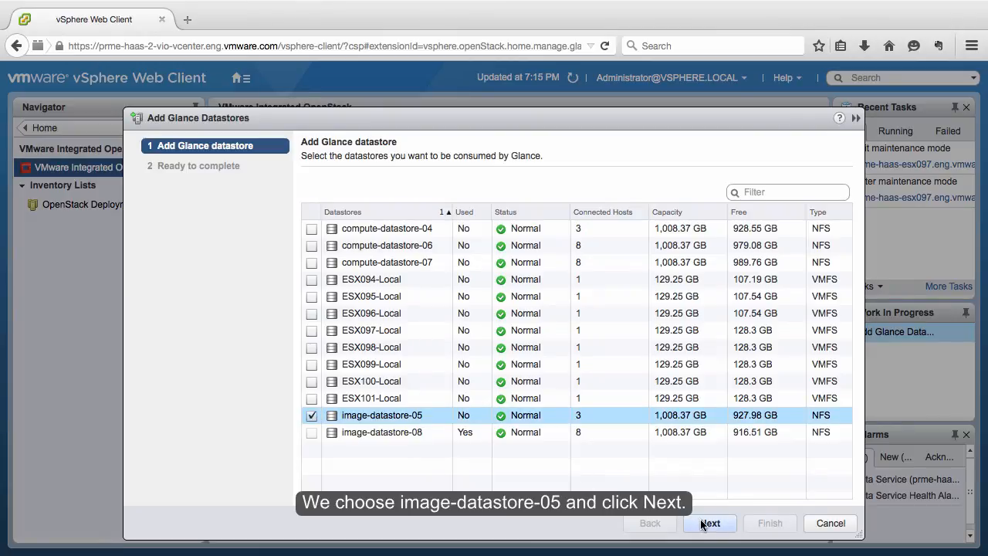
pyautogui.click(709, 523)
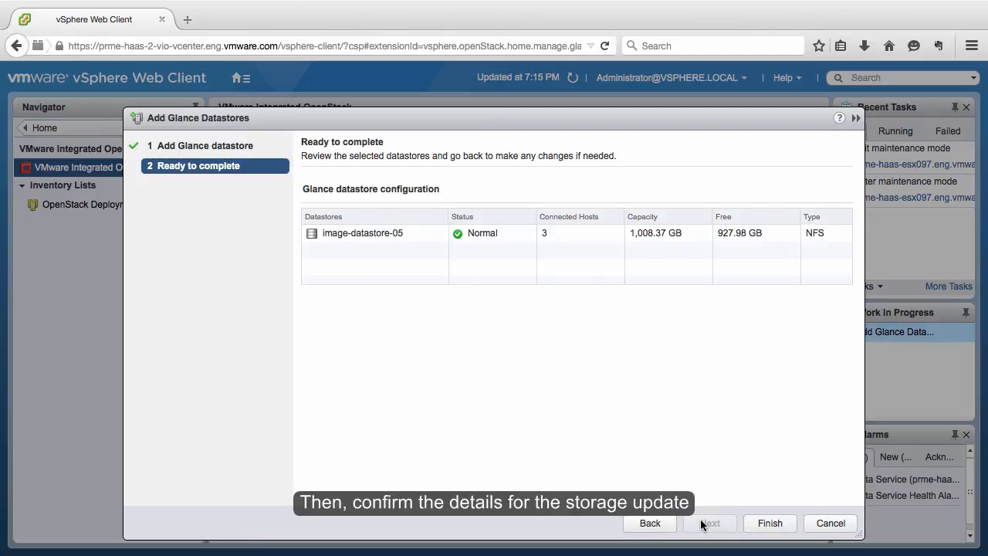
pyautogui.click(770, 523)
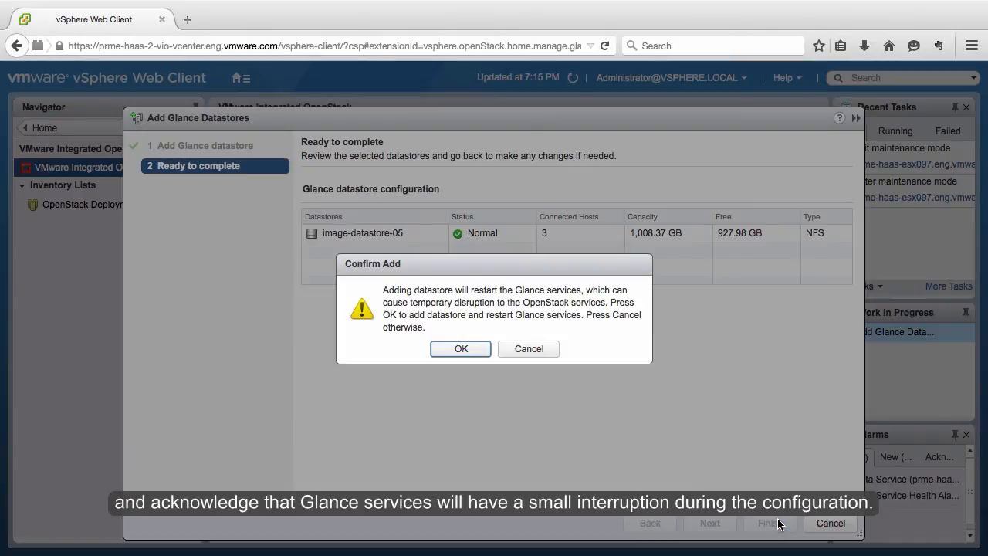
pyautogui.moveTo(763, 516)
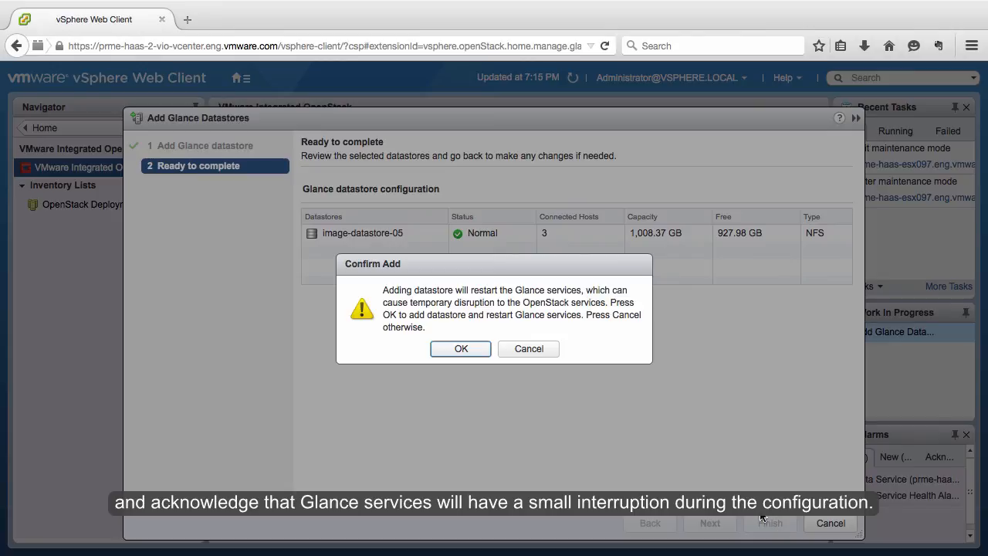
pyautogui.click(460, 348)
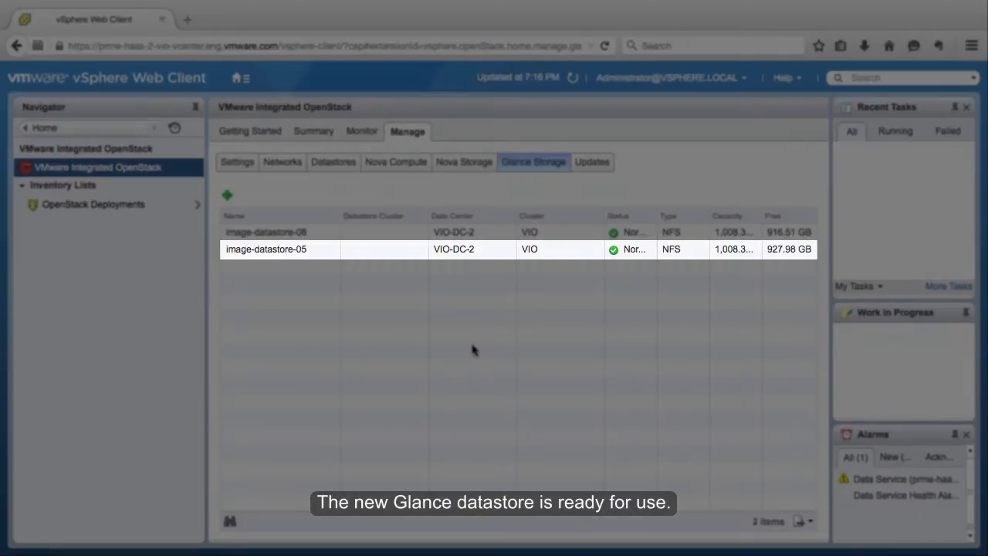